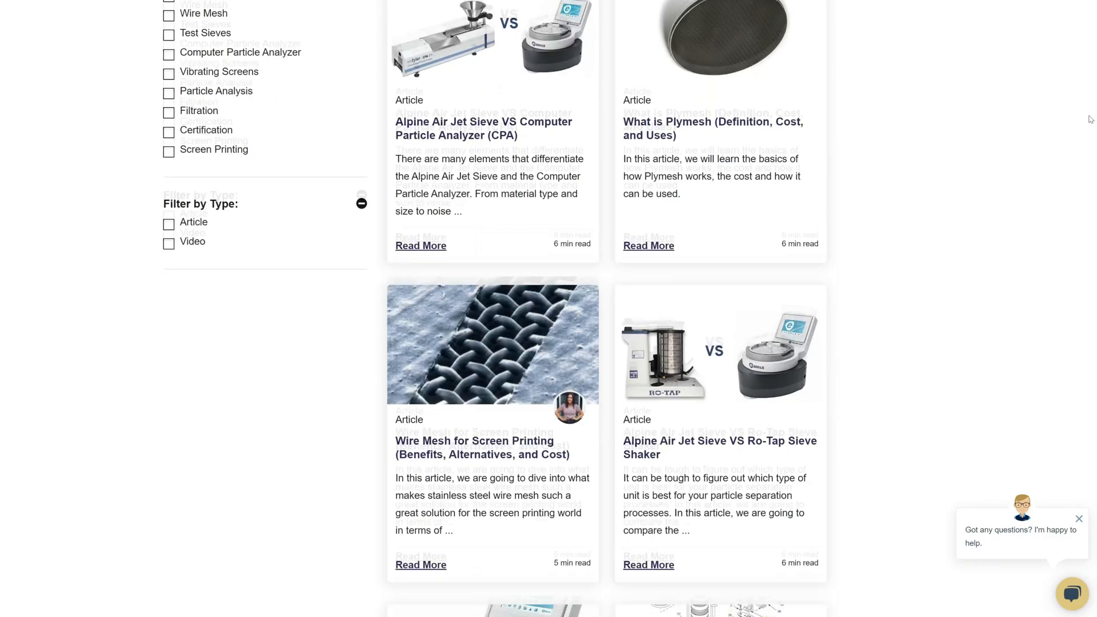
Apply the Wire Mesh topic filter so only woven wire mesh articles are listed.
{"action": "left_click", "coordinate": [169, 108]}
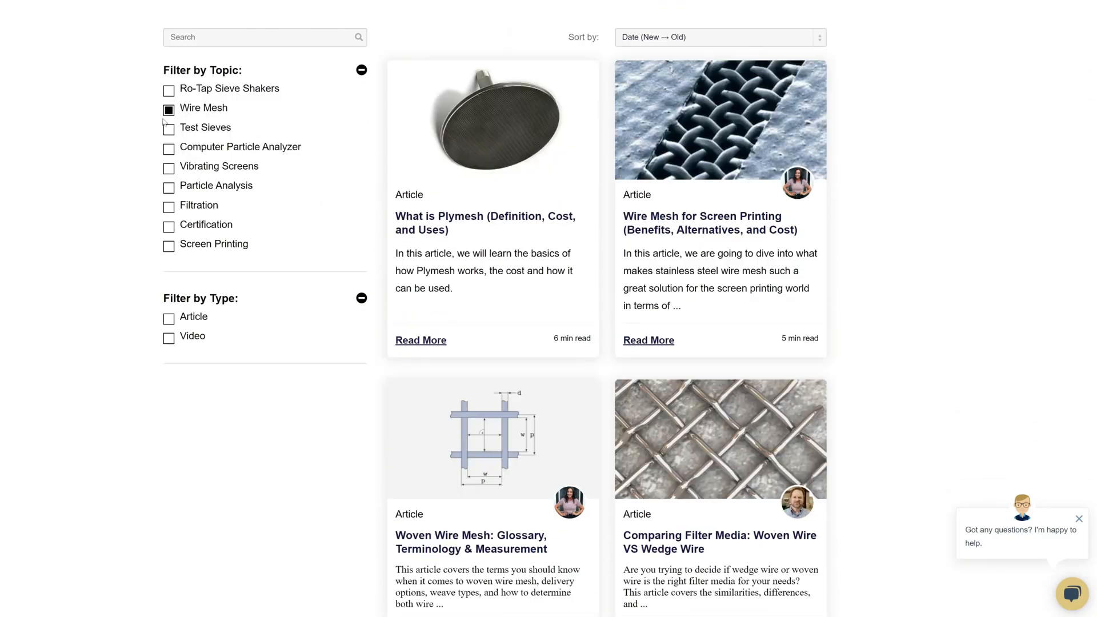